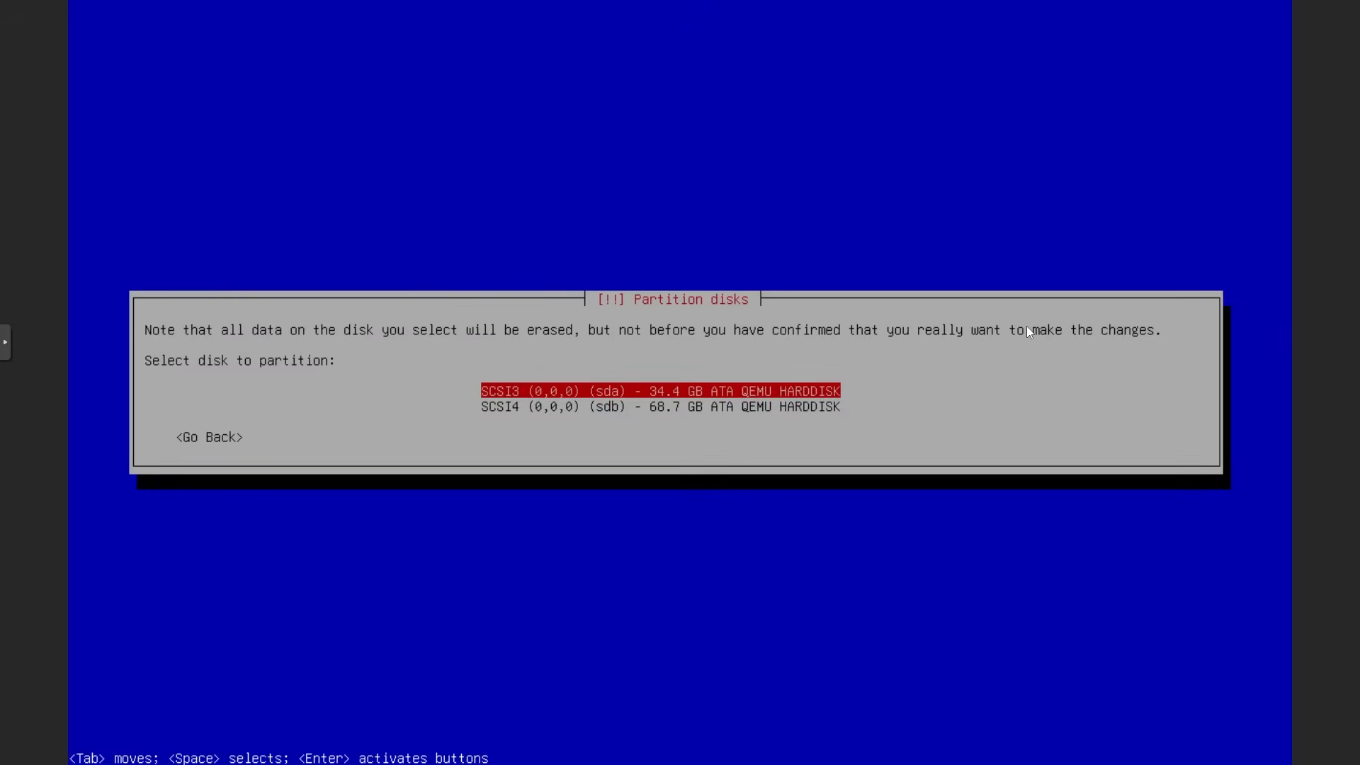
# - Partition the 34.4 GB SCSI3 sda disk, leave the HTTP proxy blank, and continue to GRUB installation
pyautogui.press('Enter')
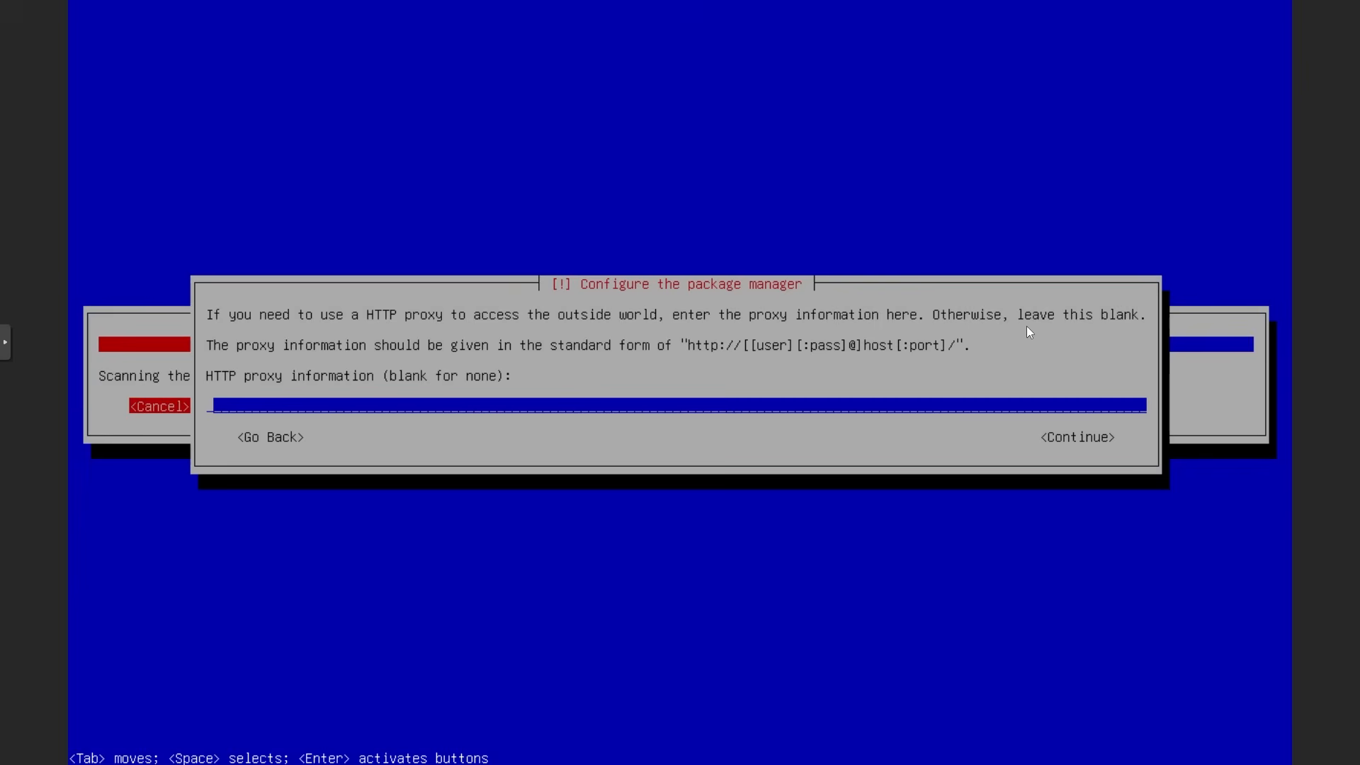
pyautogui.click(1076, 437)
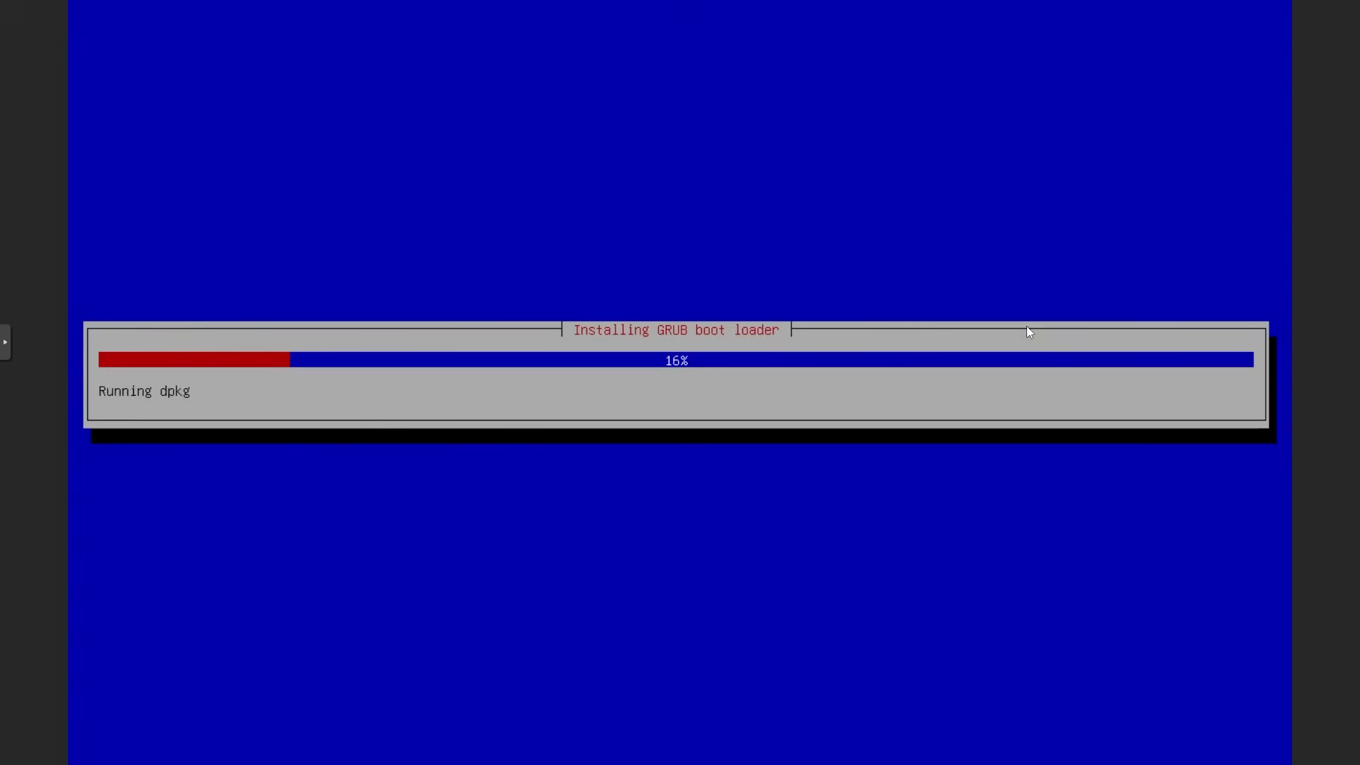